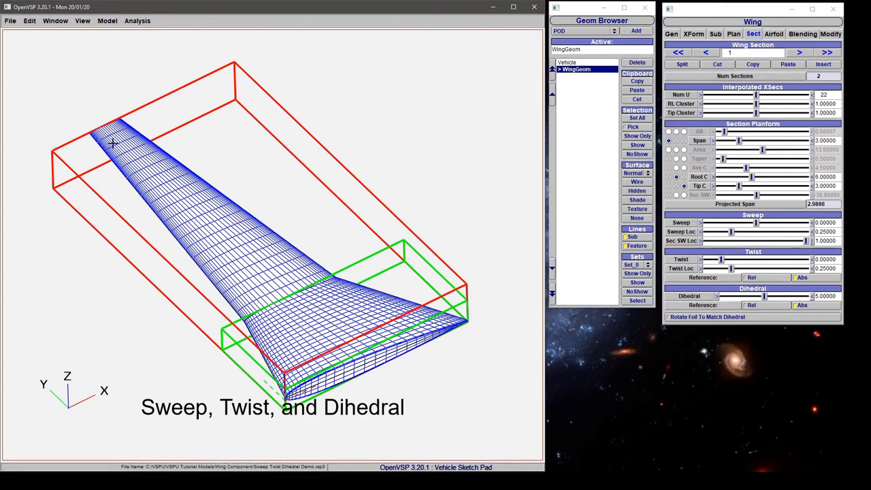
pyautogui.moveTo(140, 150)
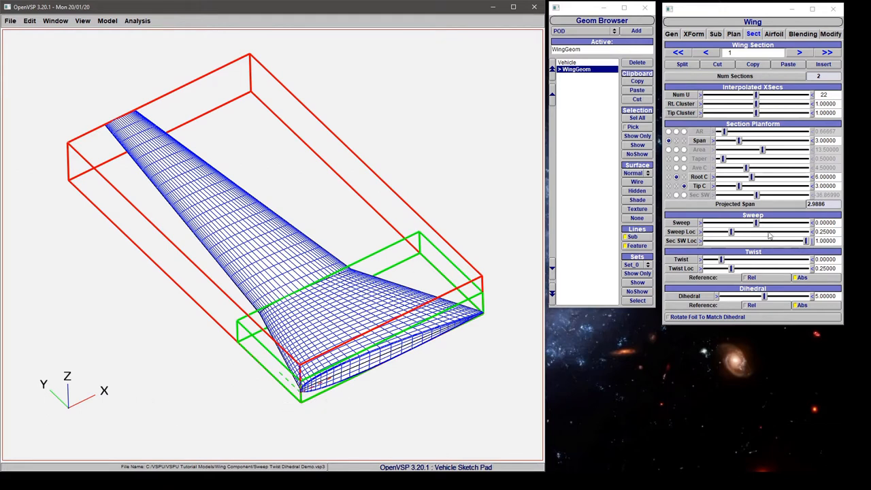
pyautogui.moveTo(399, 323)
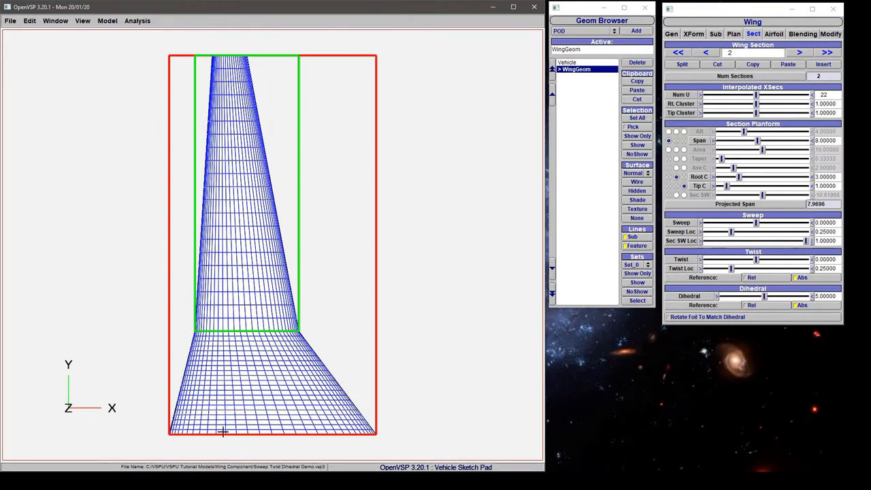
pyautogui.moveTo(224, 225)
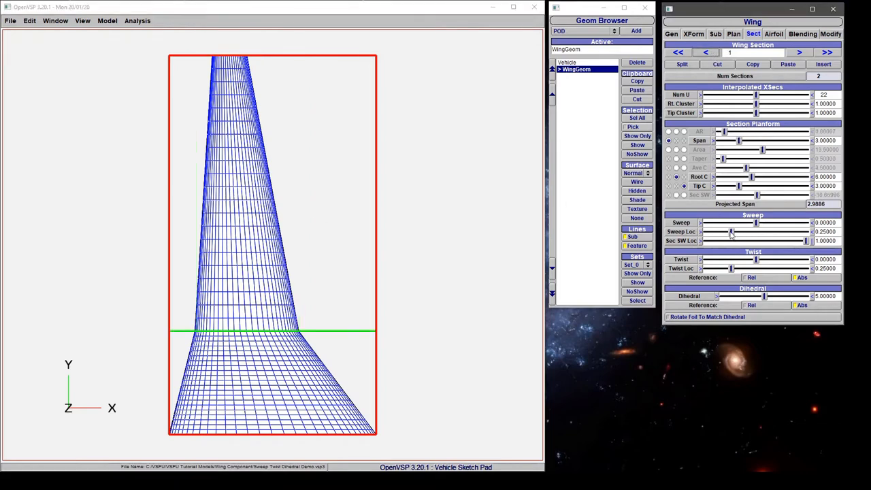
# Move the inboard section's sweep reference to the trailing edge (1.0) and enter -15 sweep
pyautogui.moveTo(731, 231); pyautogui.dragTo(755, 231)
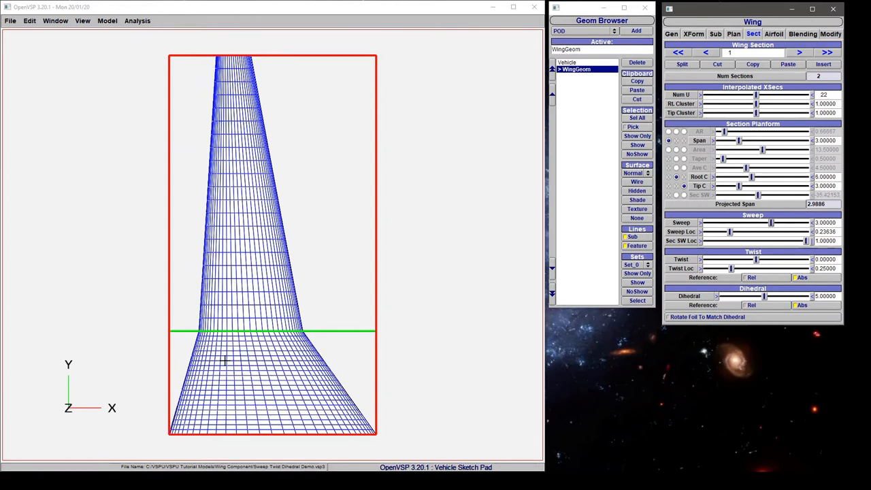
pyautogui.moveTo(224, 262)
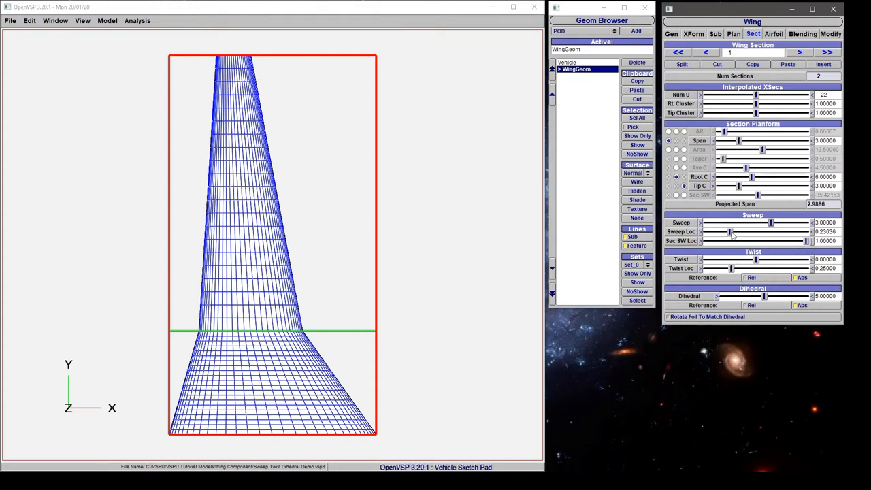
pyautogui.moveTo(730, 231); pyautogui.dragTo(789, 231)
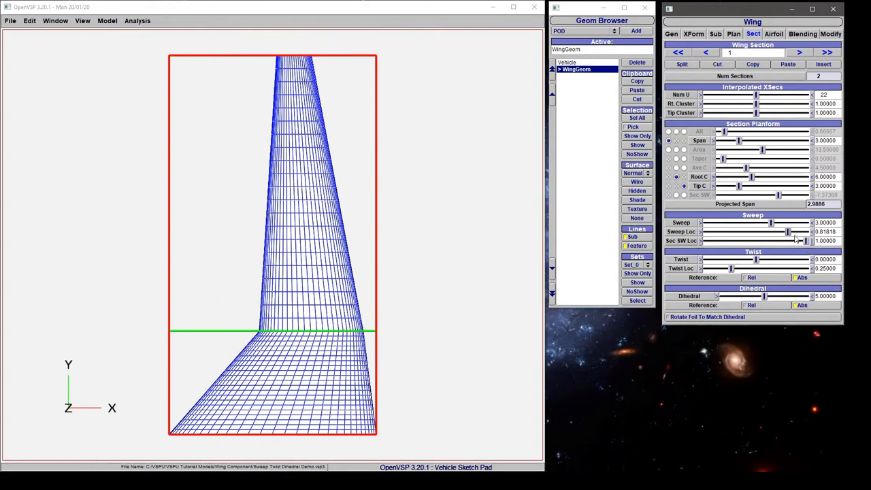
pyautogui.moveTo(788, 231); pyautogui.dragTo(803, 232)
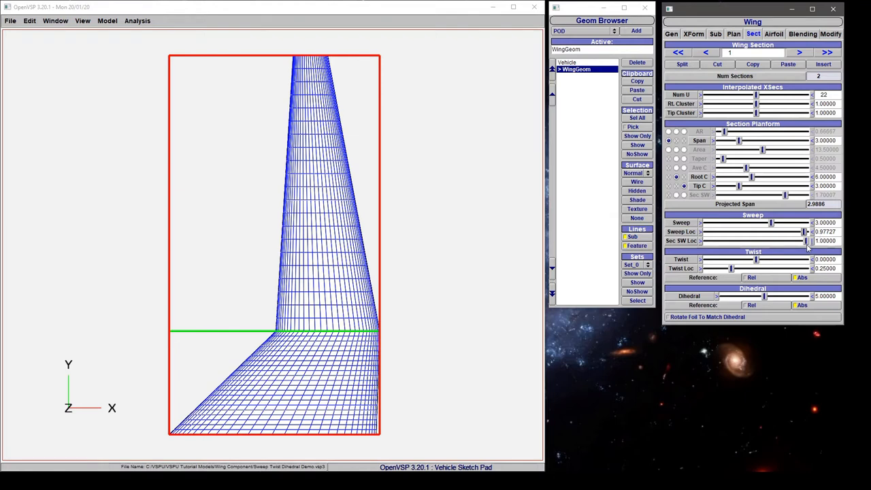
pyautogui.moveTo(807, 241); pyautogui.dragTo(731, 241)
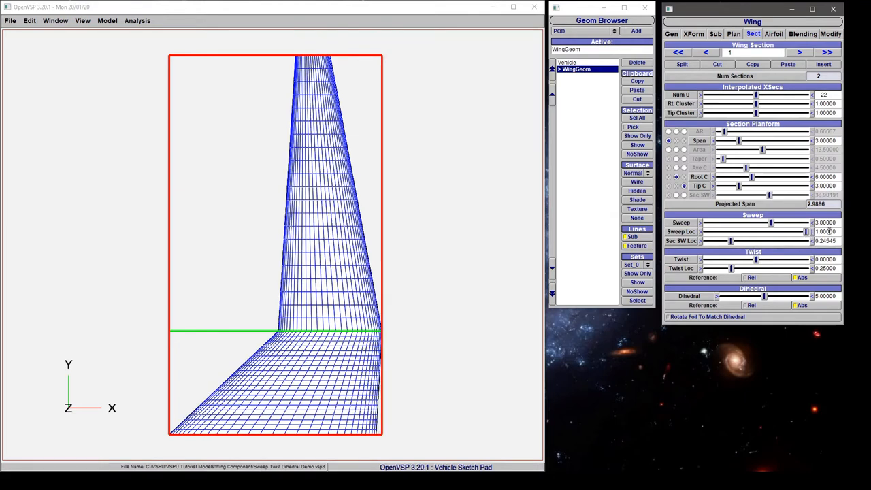
pyautogui.moveTo(772, 223); pyautogui.dragTo(783, 222)
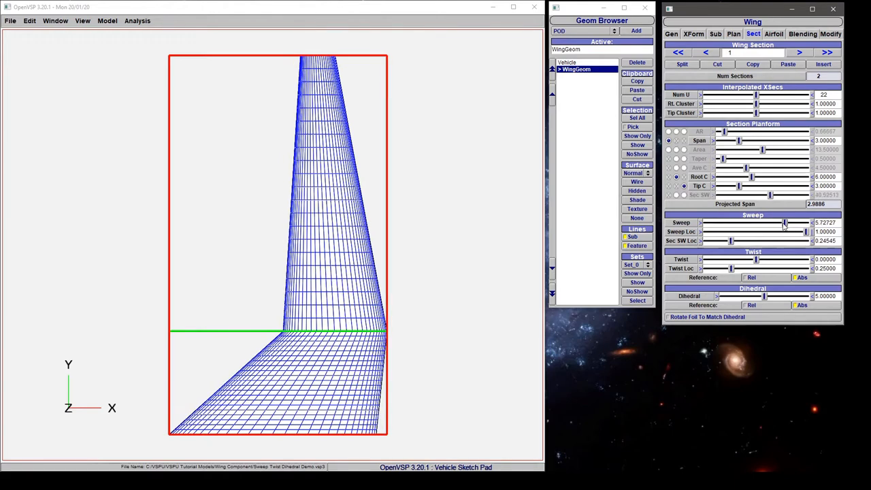
pyautogui.moveTo(783, 223); pyautogui.dragTo(736, 223)
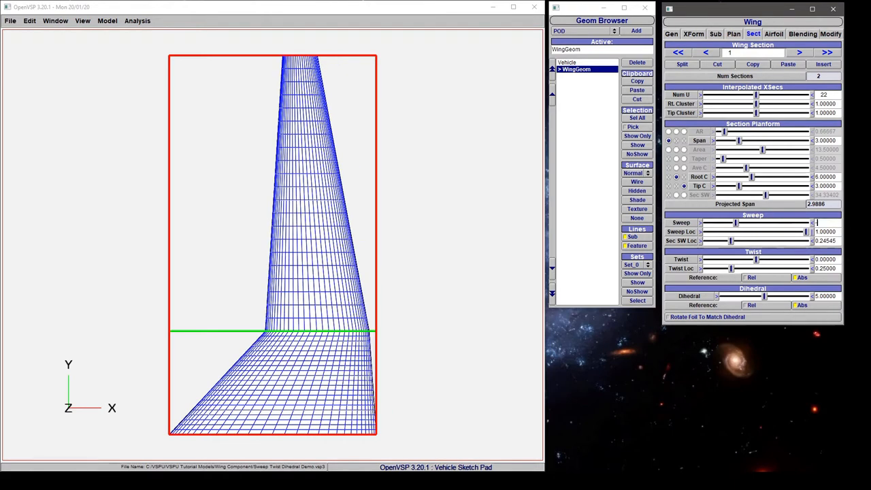
pyautogui.write('-15.00000')
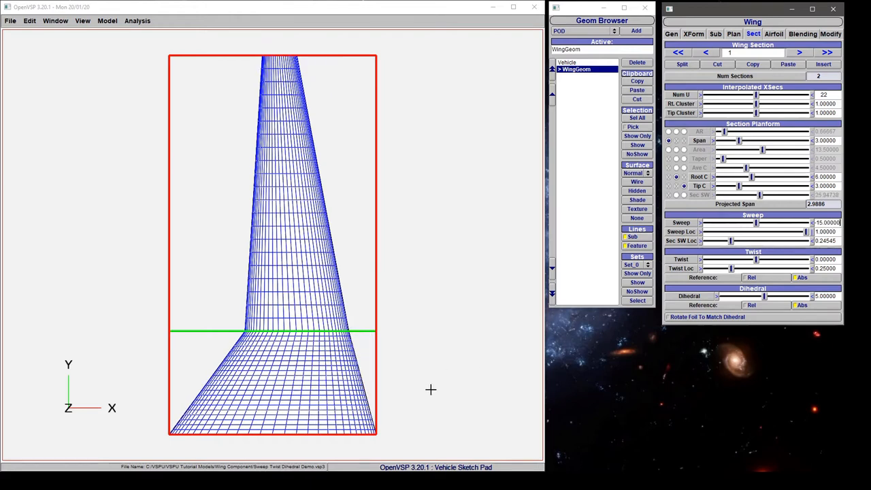
pyautogui.moveTo(363, 354)
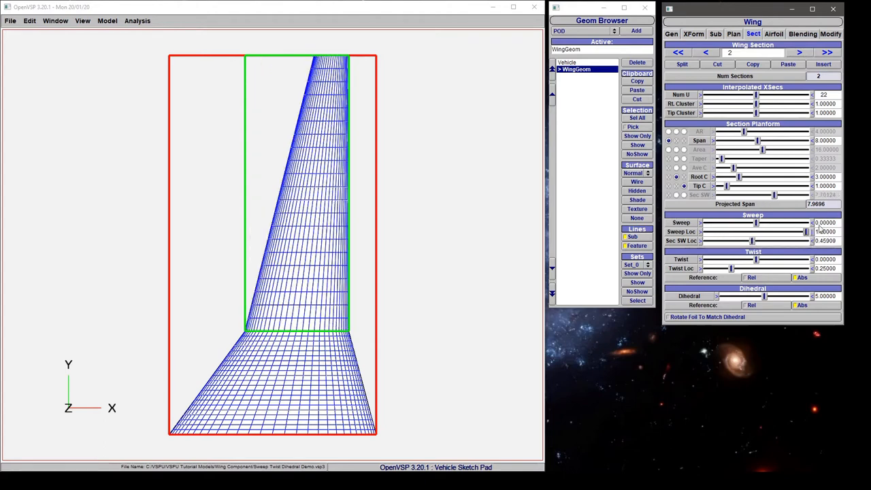
# Enter -15 in the outboard section's Sweep field
pyautogui.write('-15')
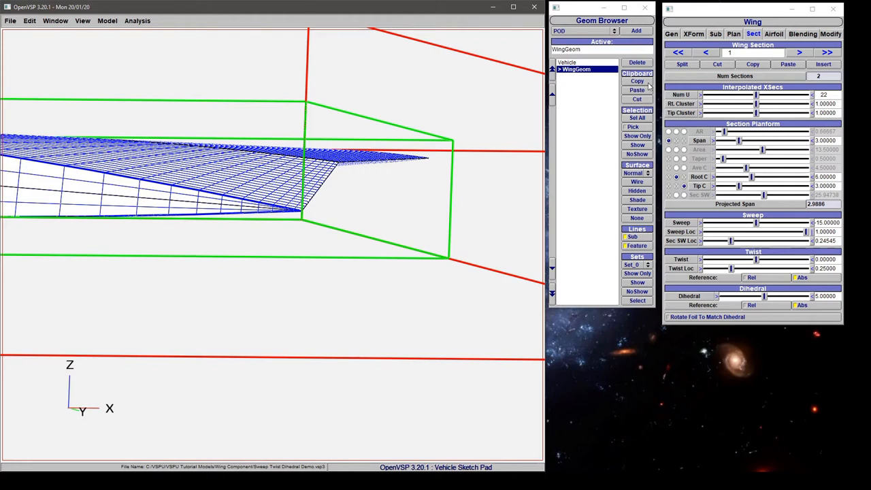
pyautogui.click(746, 34)
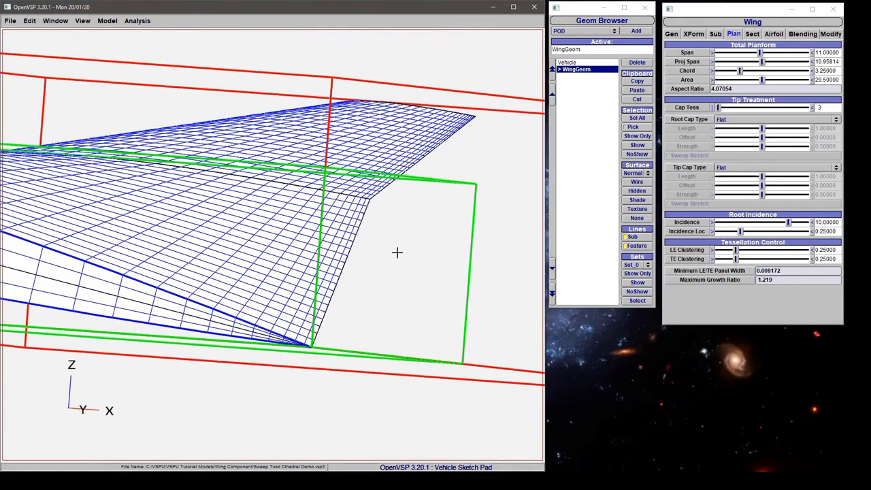
pyautogui.click(748, 34)
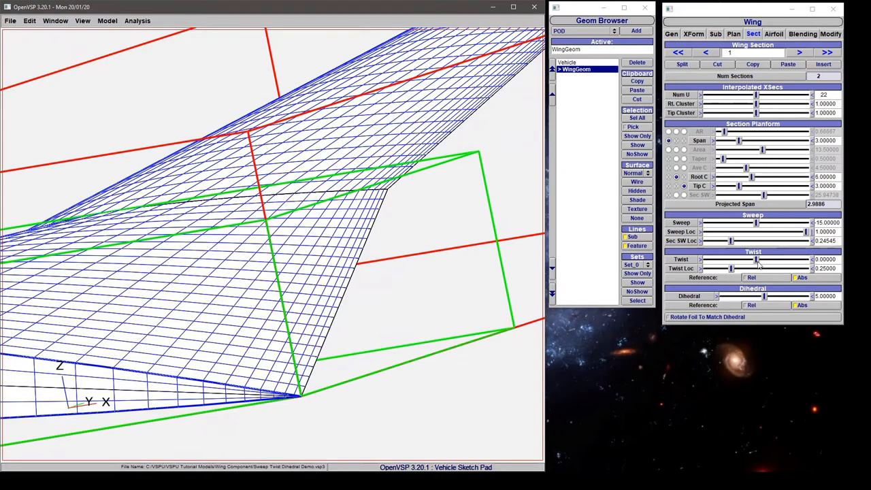
# Swing section 1's twist through negative and positive values, settling at 9°
pyautogui.moveTo(755, 260); pyautogui.dragTo(779, 259)
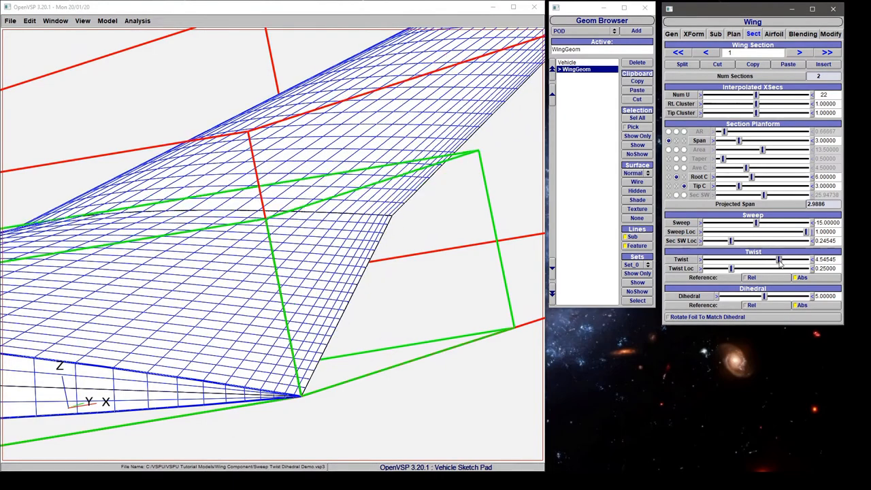
pyautogui.moveTo(779, 259); pyautogui.dragTo(801, 259)
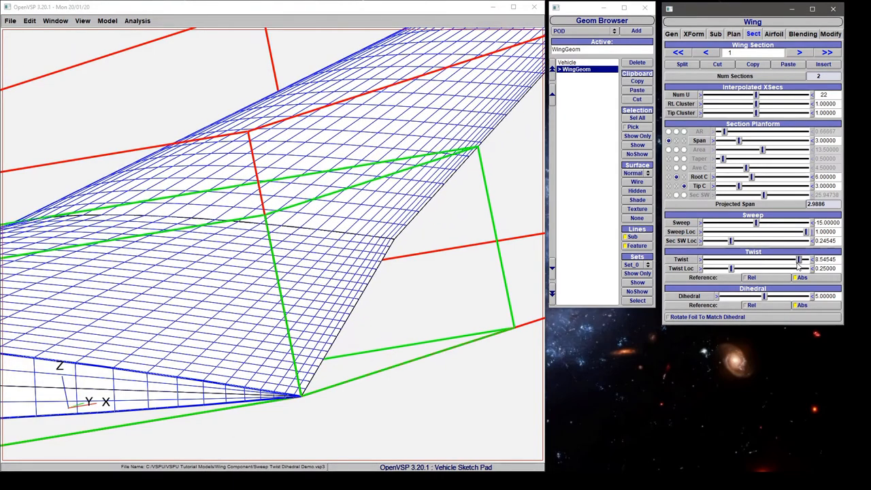
pyautogui.moveTo(800, 259); pyautogui.dragTo(806, 259)
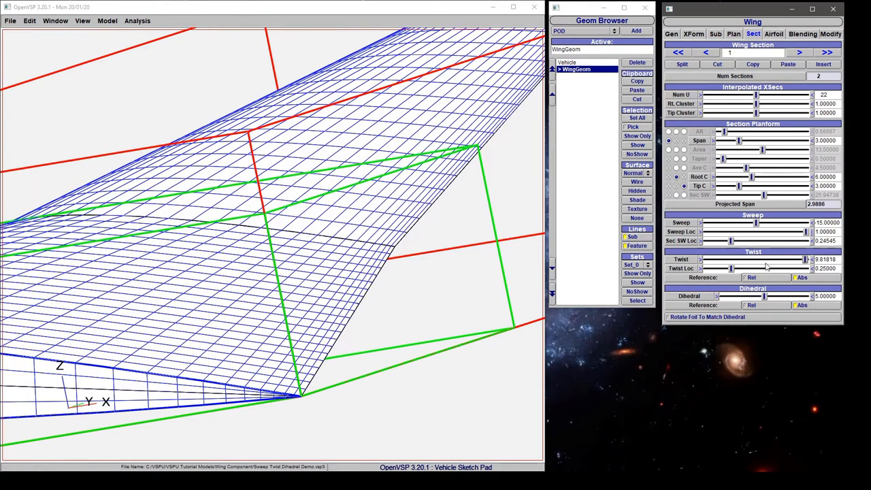
pyautogui.moveTo(802, 259); pyautogui.dragTo(710, 260)
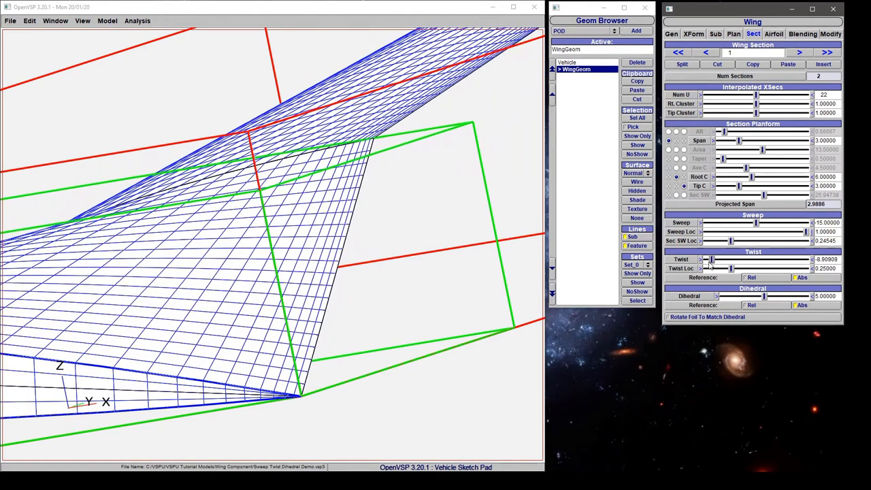
pyautogui.moveTo(711, 259); pyautogui.dragTo(724, 259)
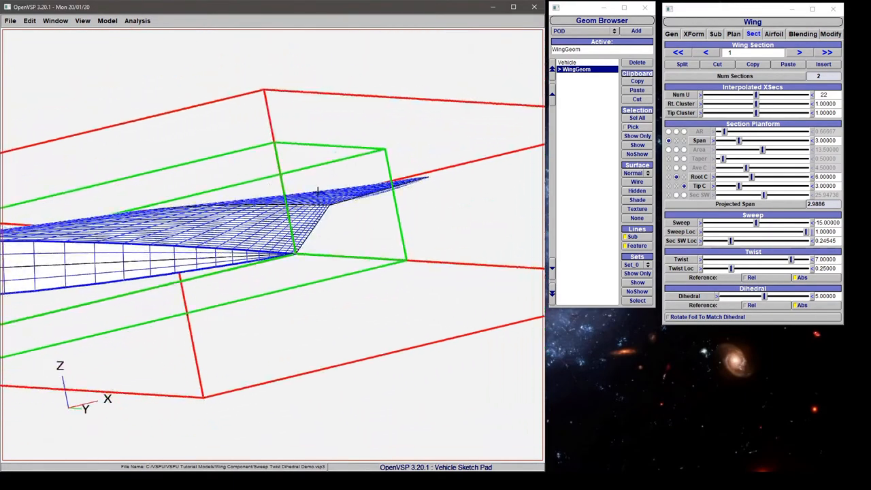
pyautogui.moveTo(789, 259); pyautogui.dragTo(772, 259)
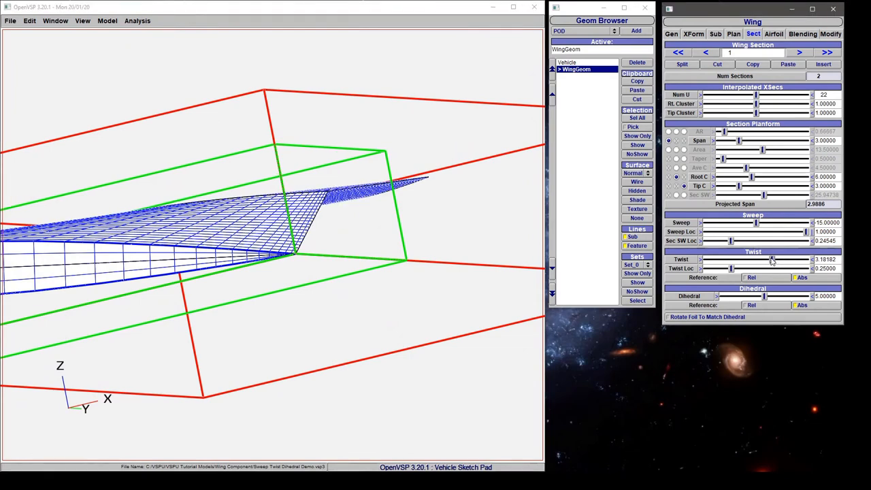
pyautogui.moveTo(772, 260); pyautogui.dragTo(806, 259)
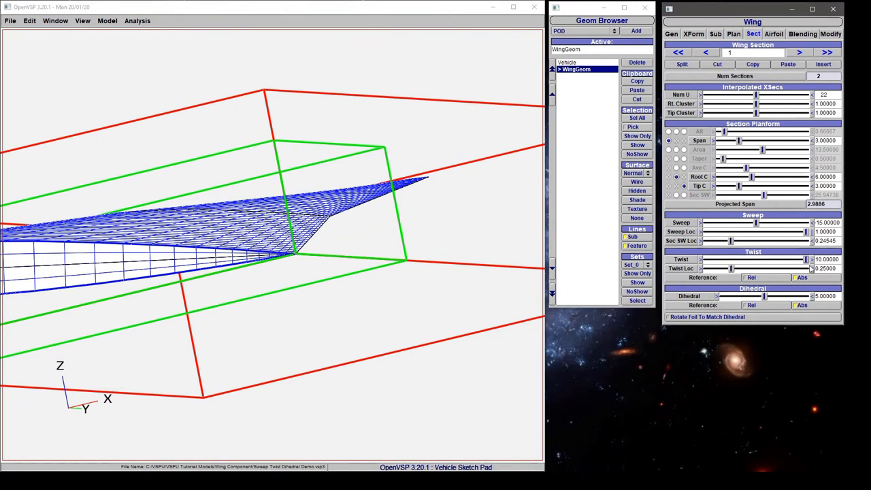
pyautogui.moveTo(806, 259); pyautogui.dragTo(772, 259)
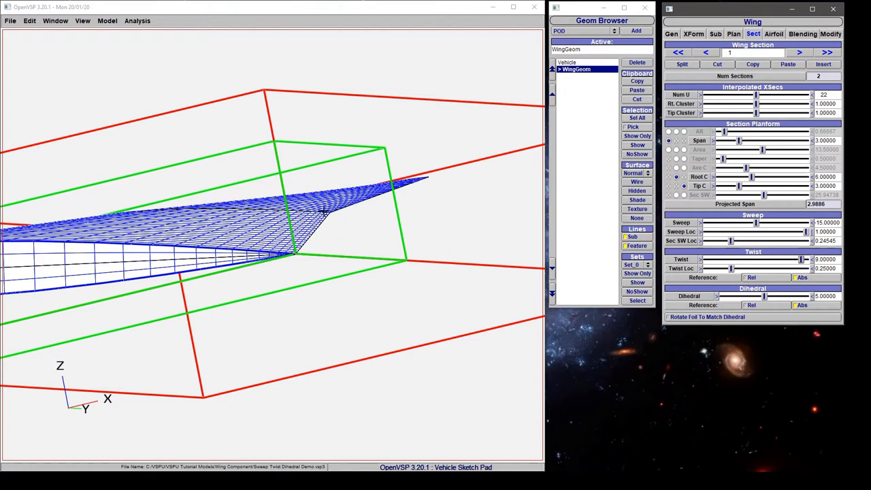
pyautogui.moveTo(814, 55)
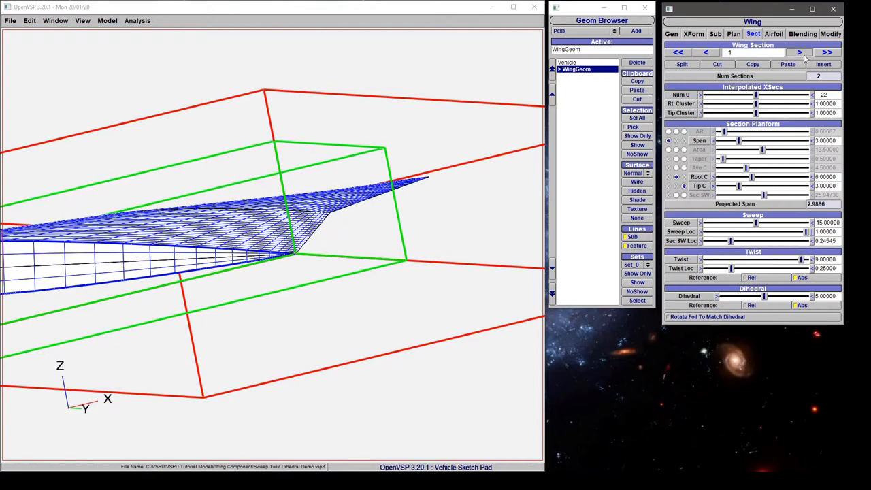
# Select outboard section 2 and set its twist to -2°
pyautogui.click(813, 54)
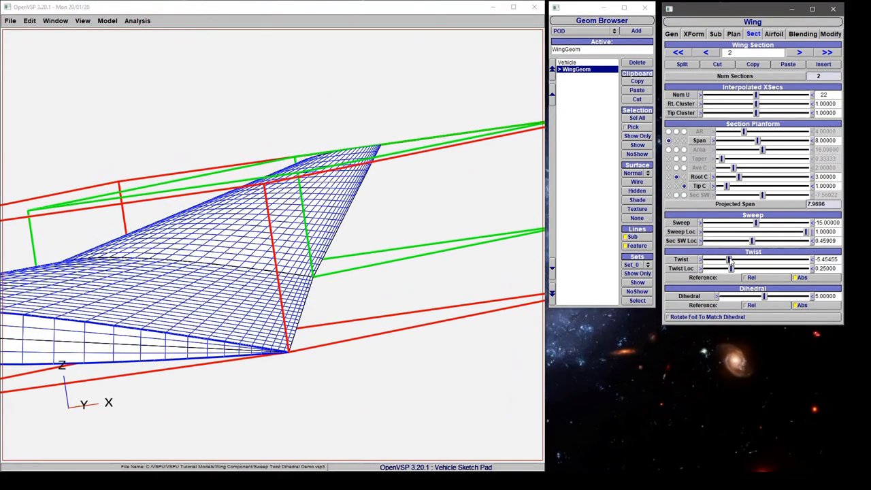
pyautogui.moveTo(730, 259); pyautogui.dragTo(774, 260)
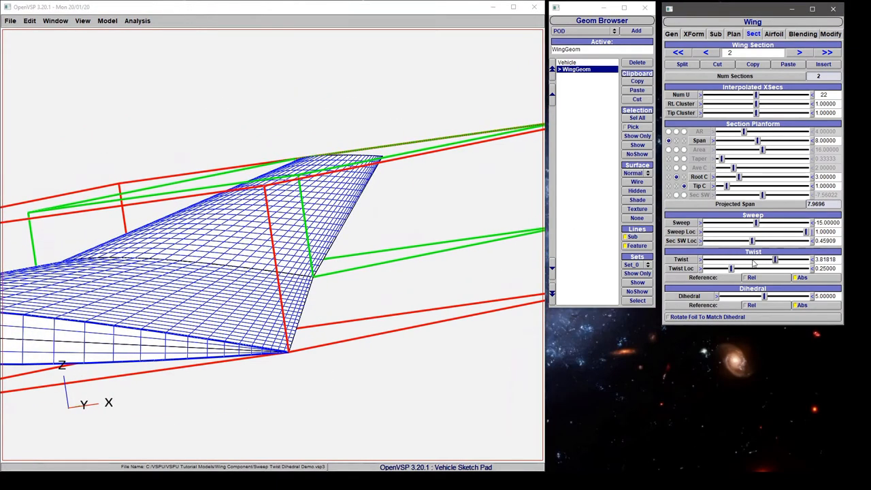
pyautogui.moveTo(774, 259); pyautogui.dragTo(755, 259)
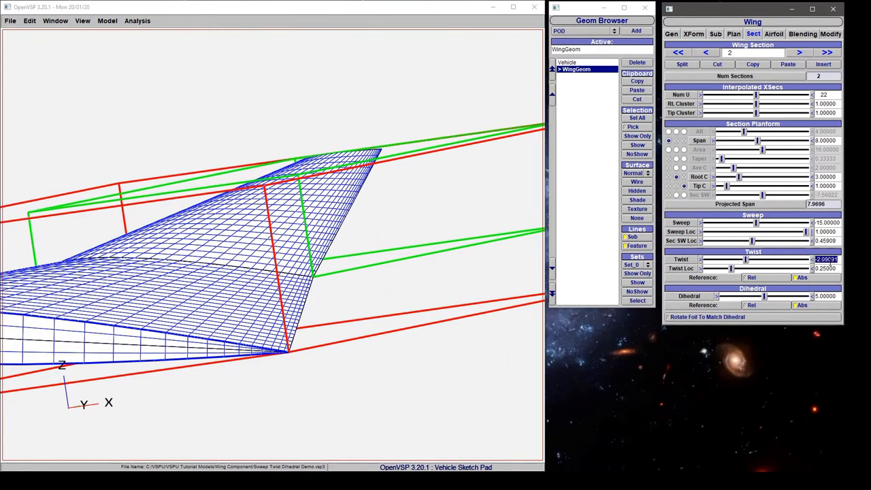
pyautogui.write('2.00000')
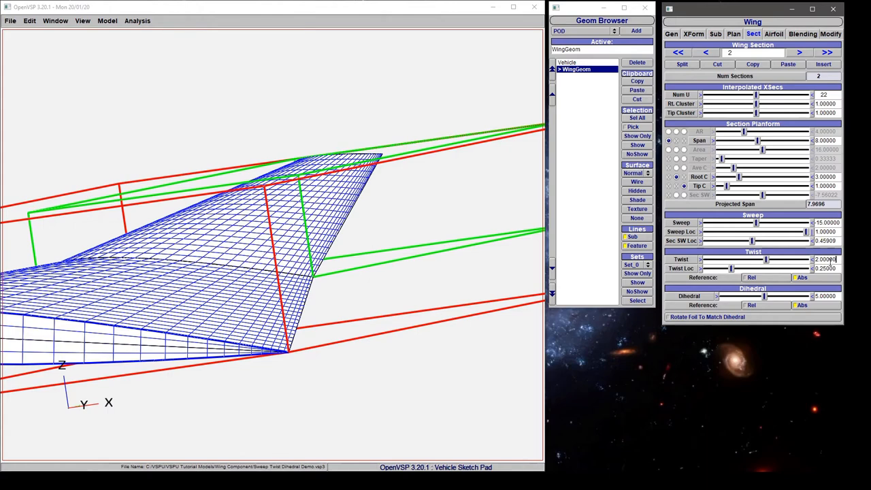
pyautogui.write('-2.00000')
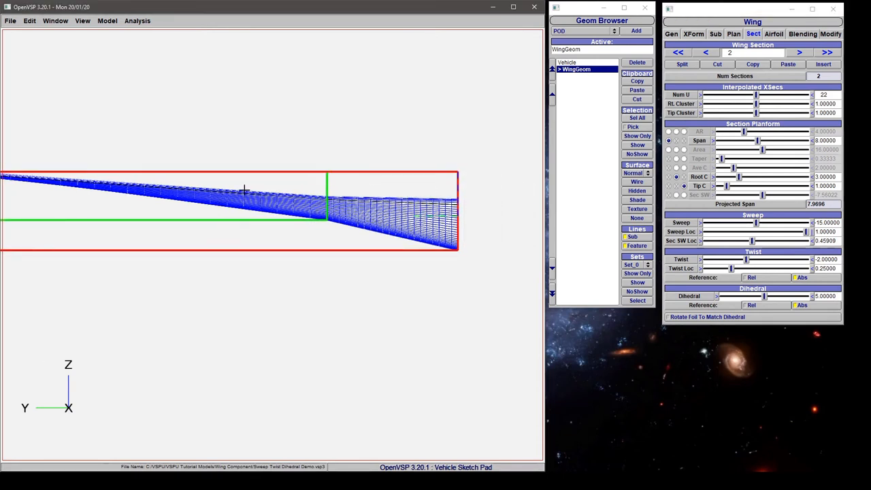
pyautogui.click(702, 53)
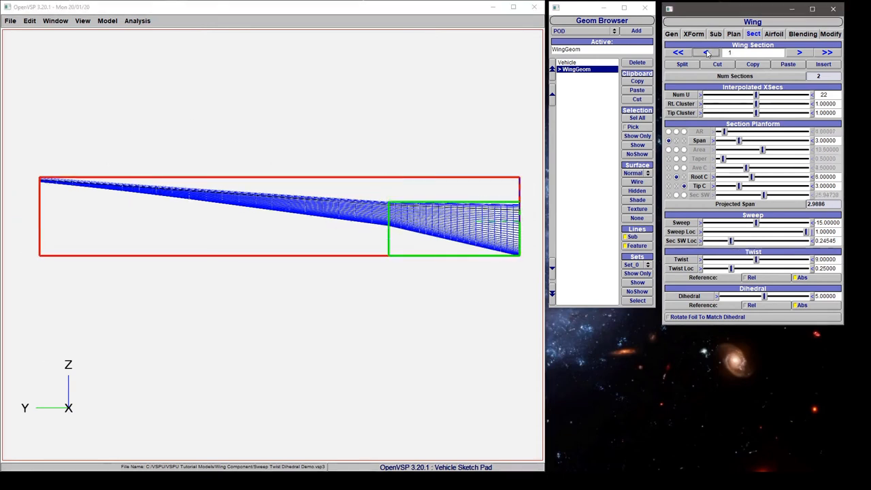